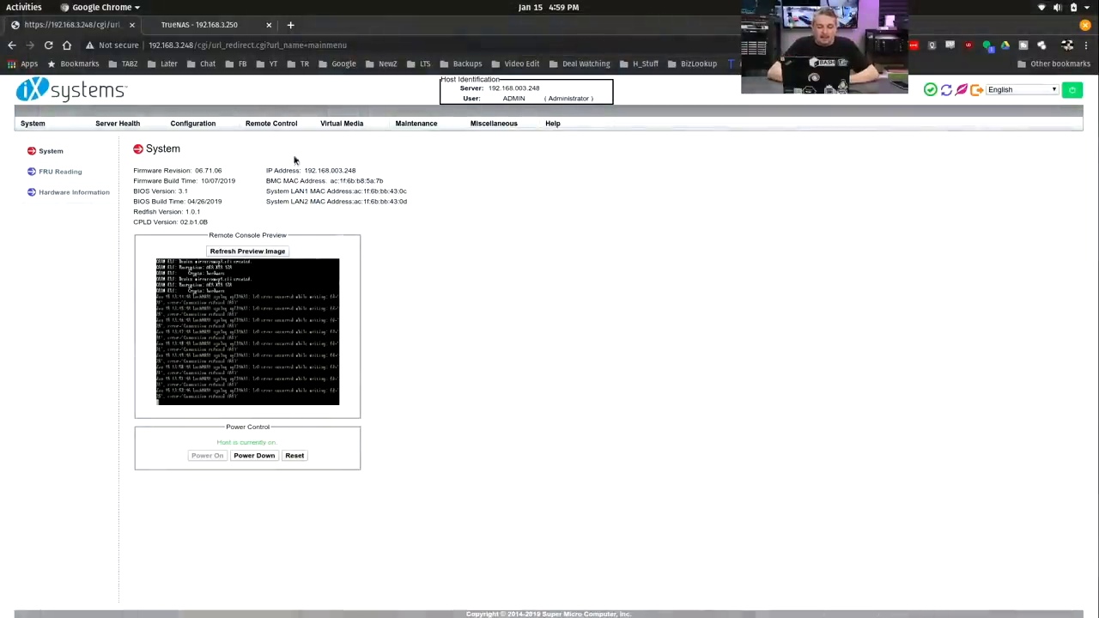
mouse_move(352, 221)
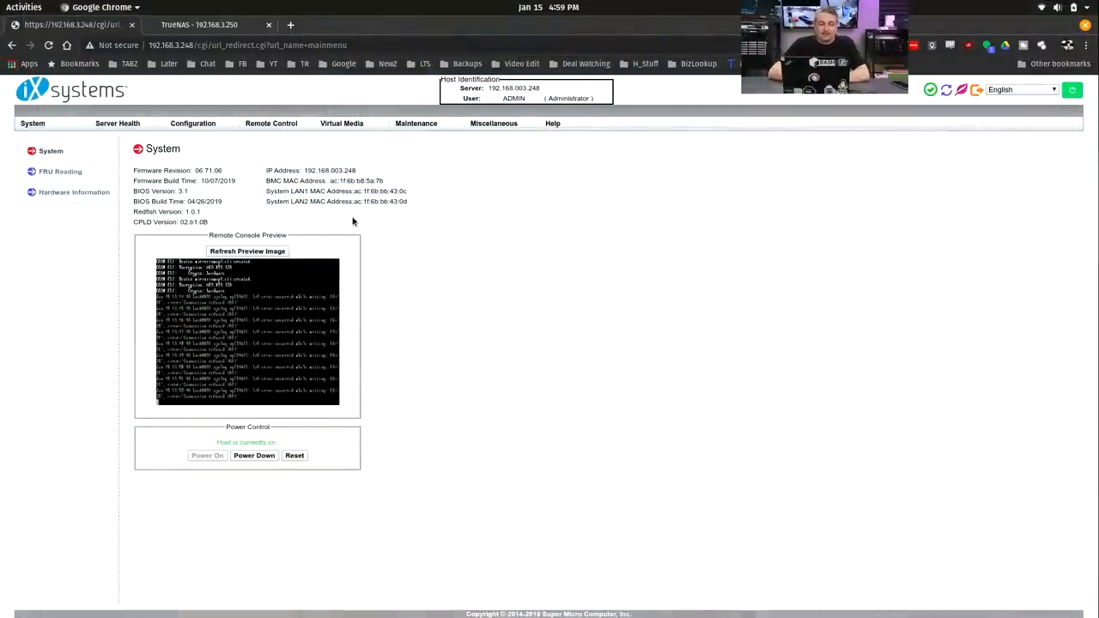
mouse_move(203, 386)
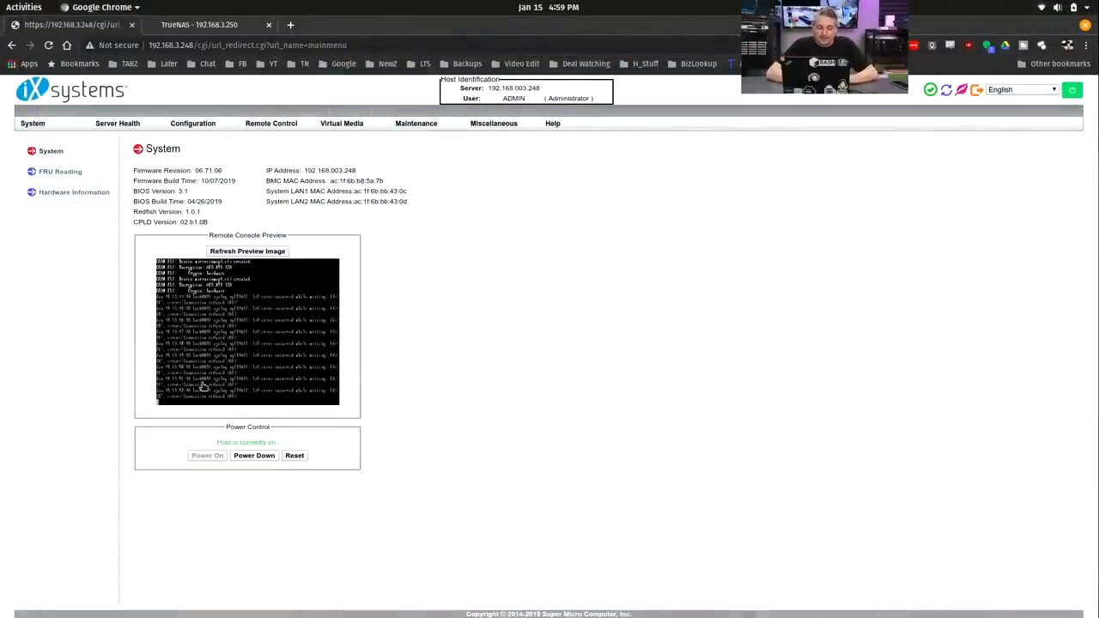
mouse_move(399, 371)
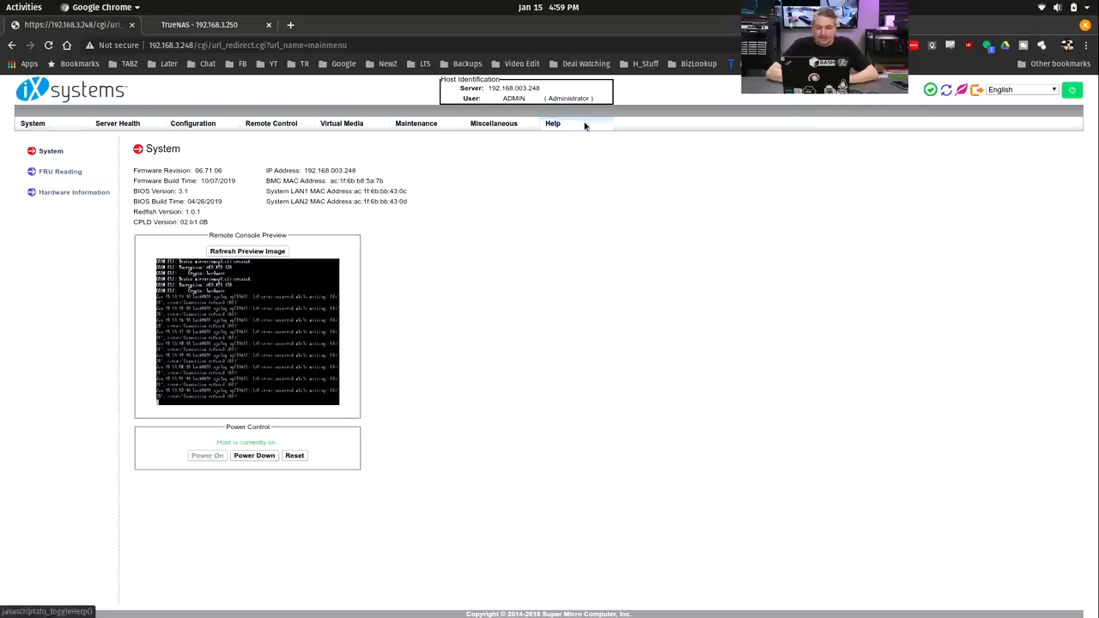
Show the Sensor Readings page listing all 56 sensors with Normal status and temperatures.
click(117, 123)
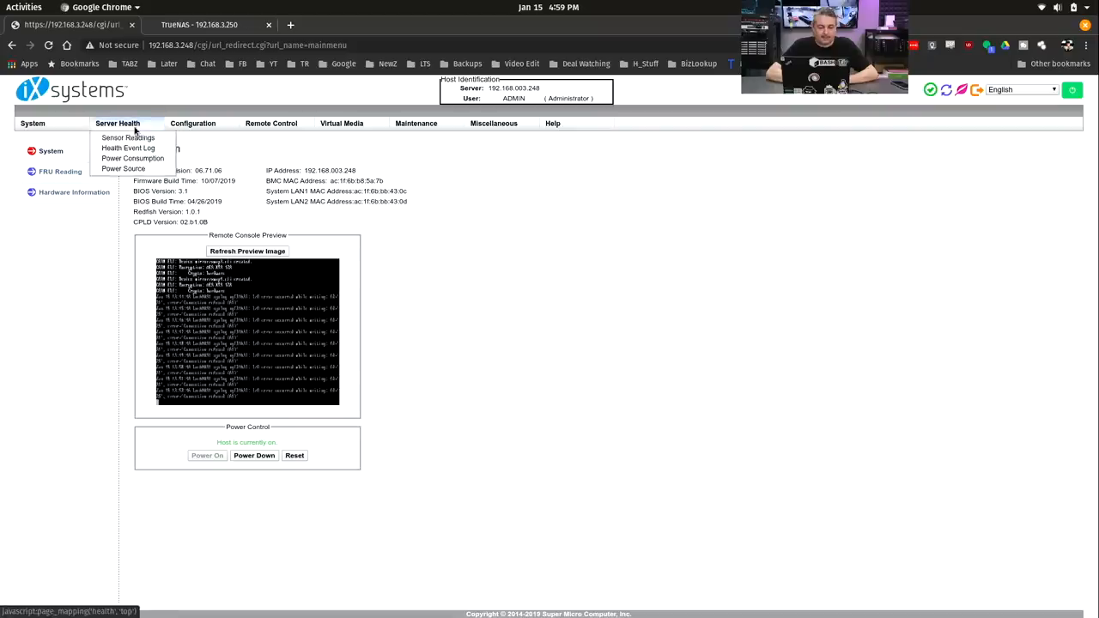
click(127, 137)
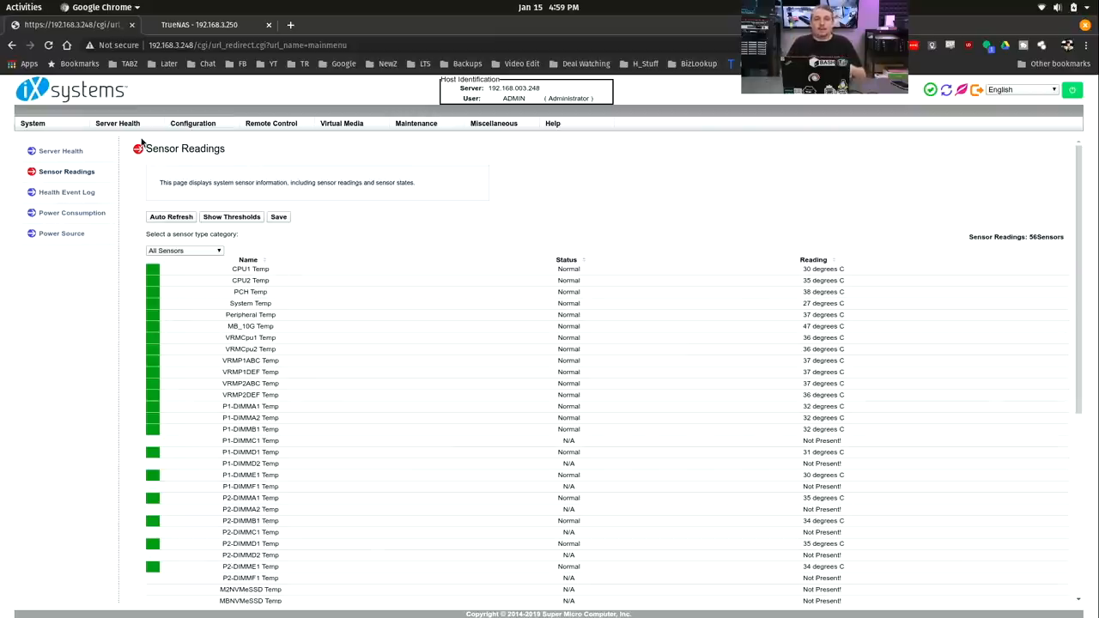
mouse_move(310, 254)
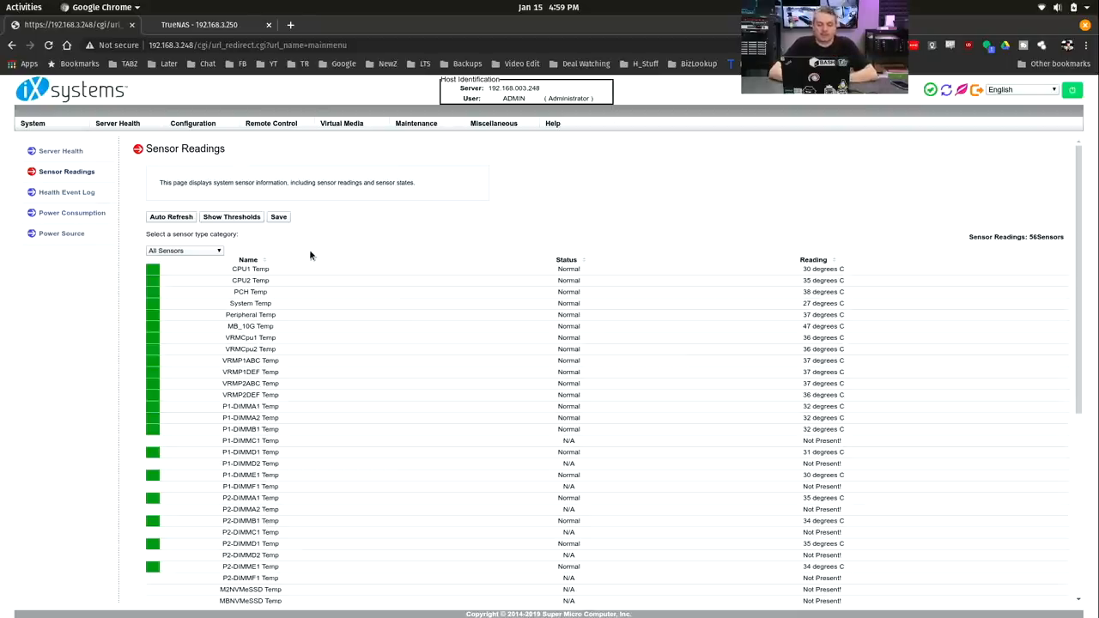
scroll(down, 3)
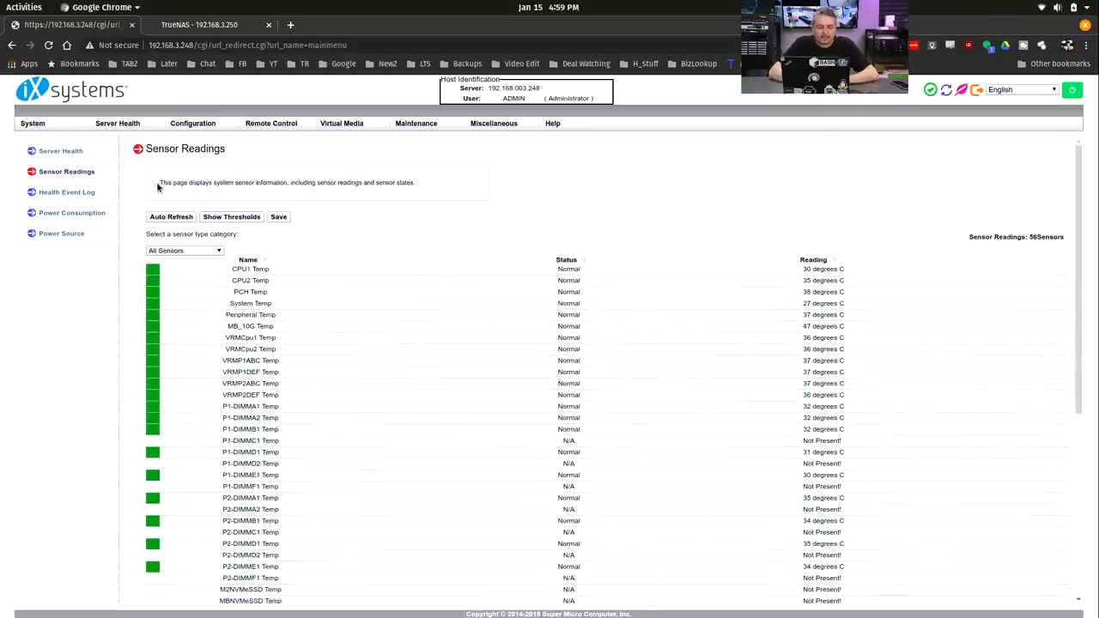
Review the Health Event Log, then the Power Consumption page with peaks and hourly/daily/weekly history.
click(65, 192)
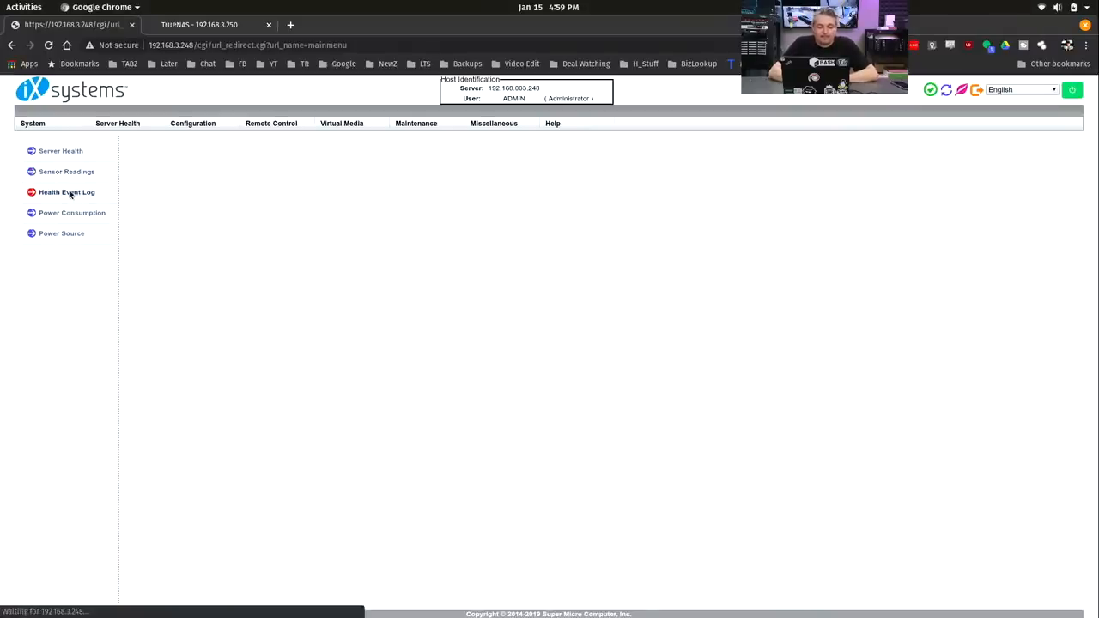
click(65, 192)
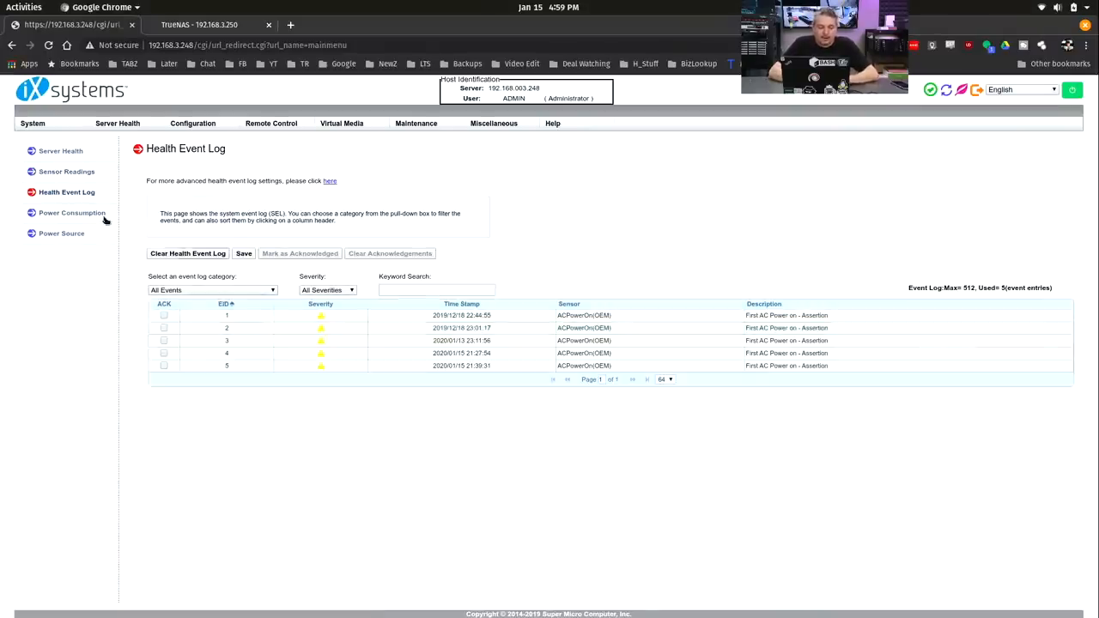
click(72, 212)
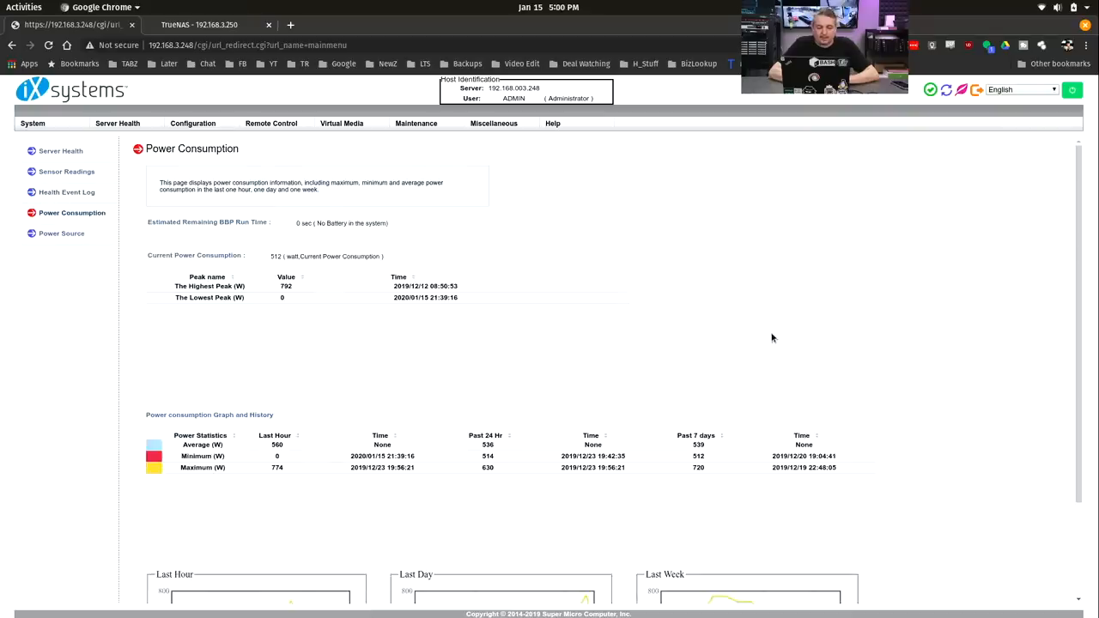
scroll(down, 3)
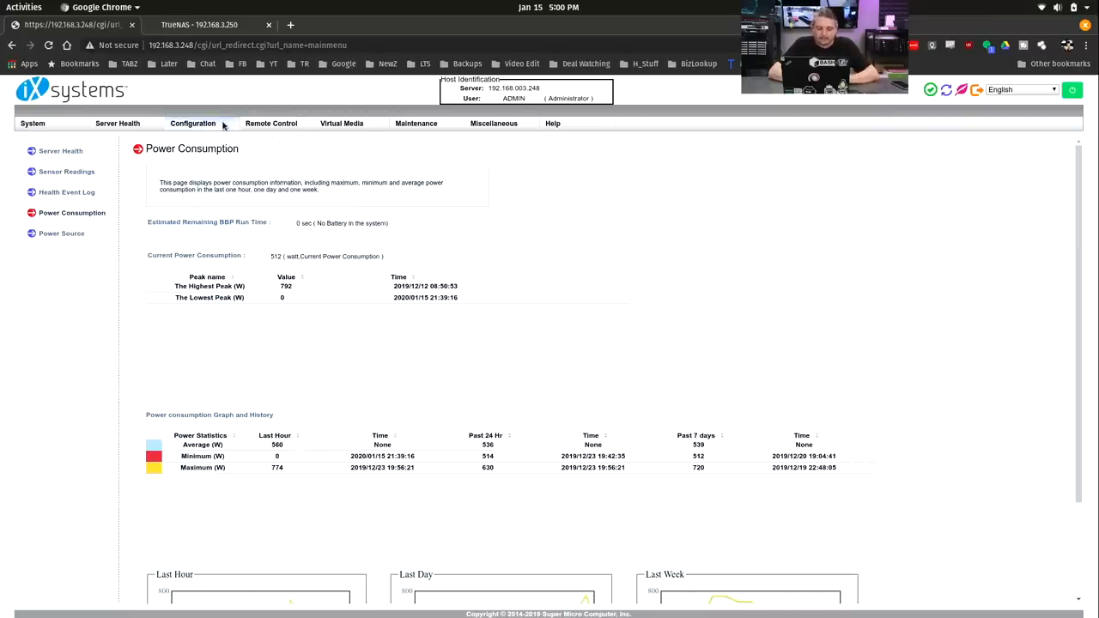
Launch the iKVM/HTML5 browser-based remote console from the Remote Control section.
click(271, 124)
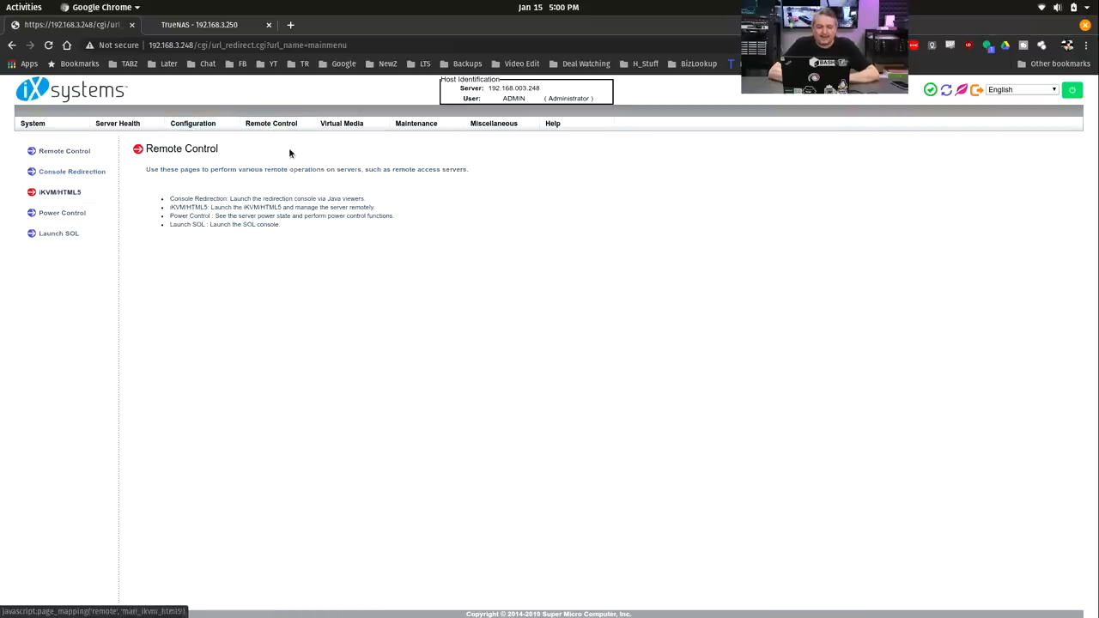
click(58, 192)
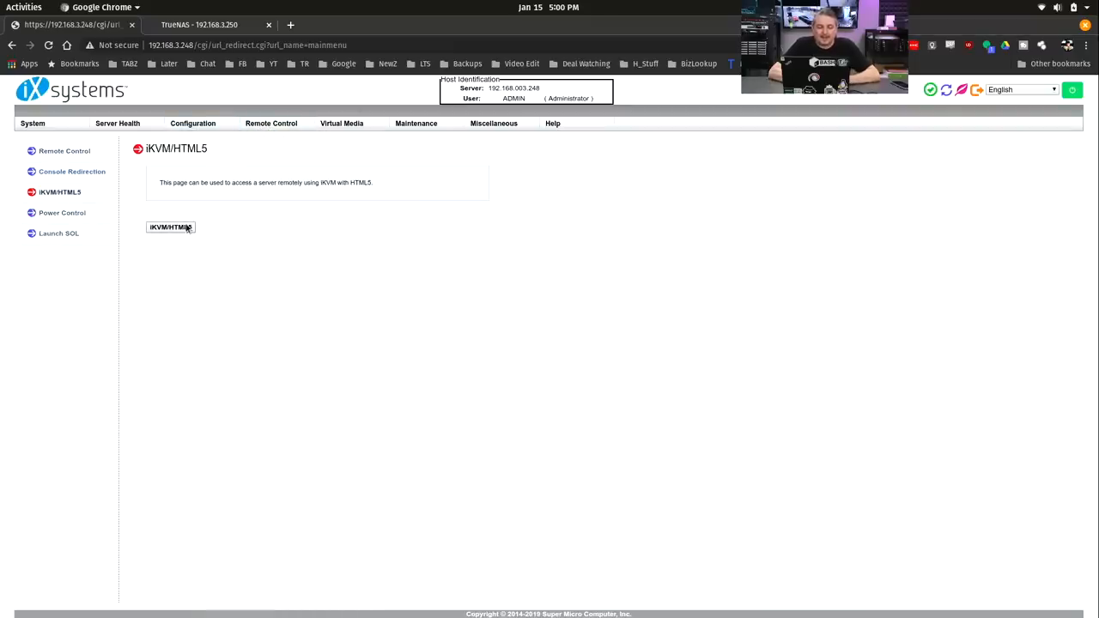
click(170, 227)
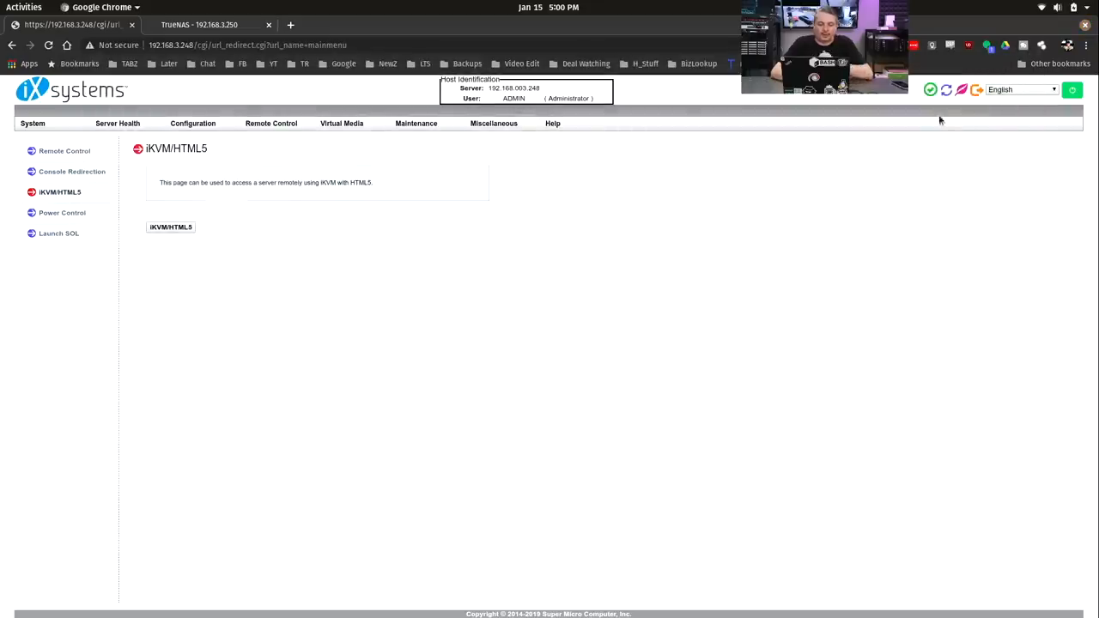
Show the Maintenance menu with firmware update, unit reset, IPMI configuration and BIOS update.
click(416, 124)
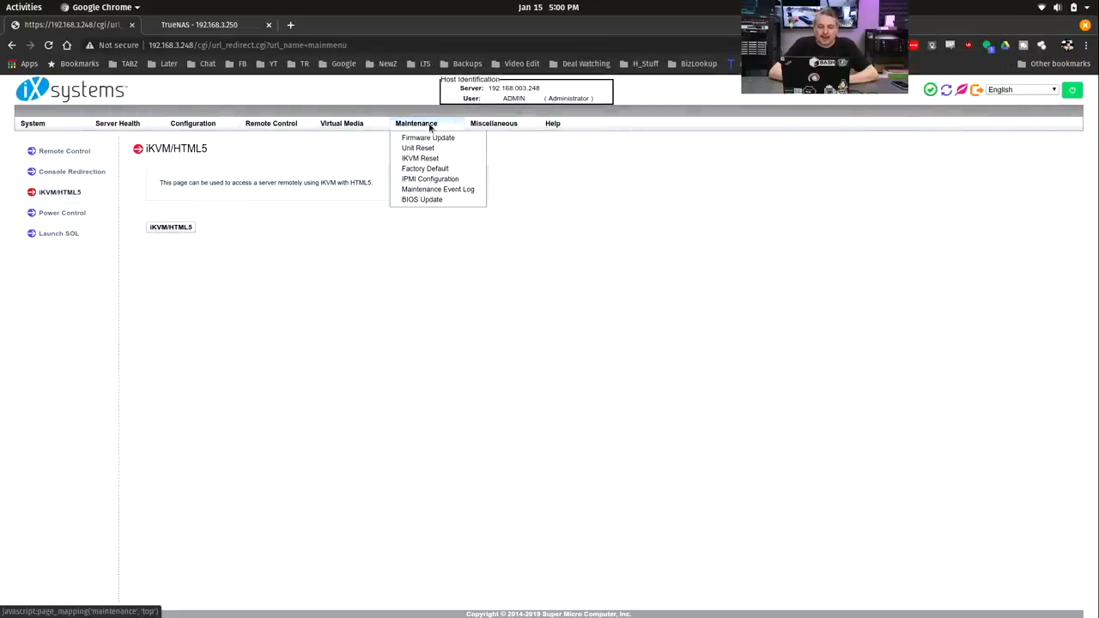
mouse_move(426, 169)
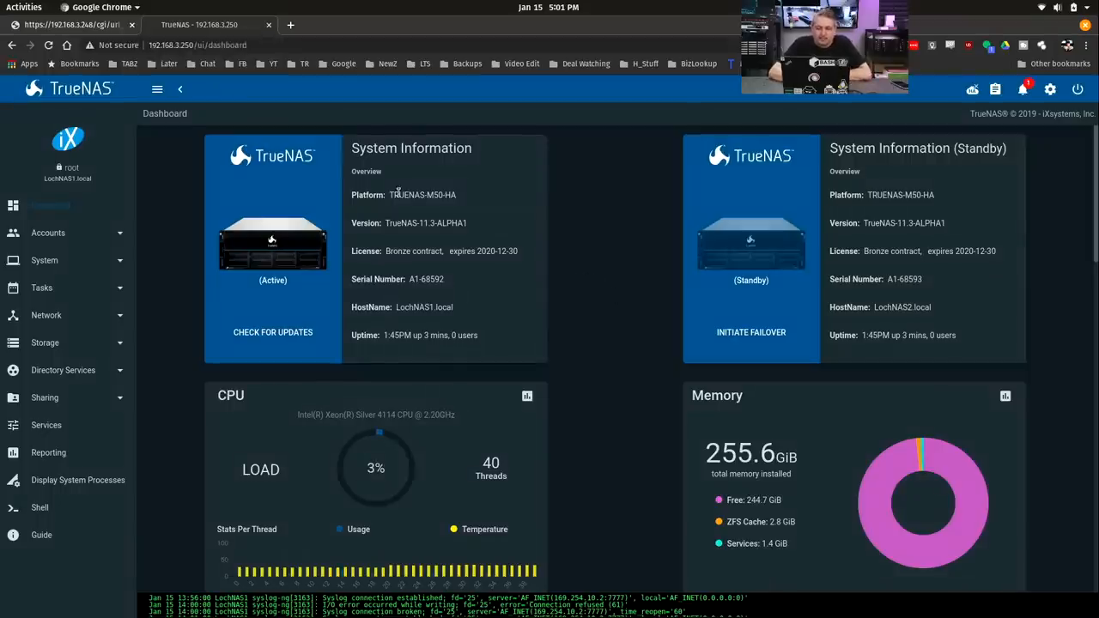
double_click(422, 195)
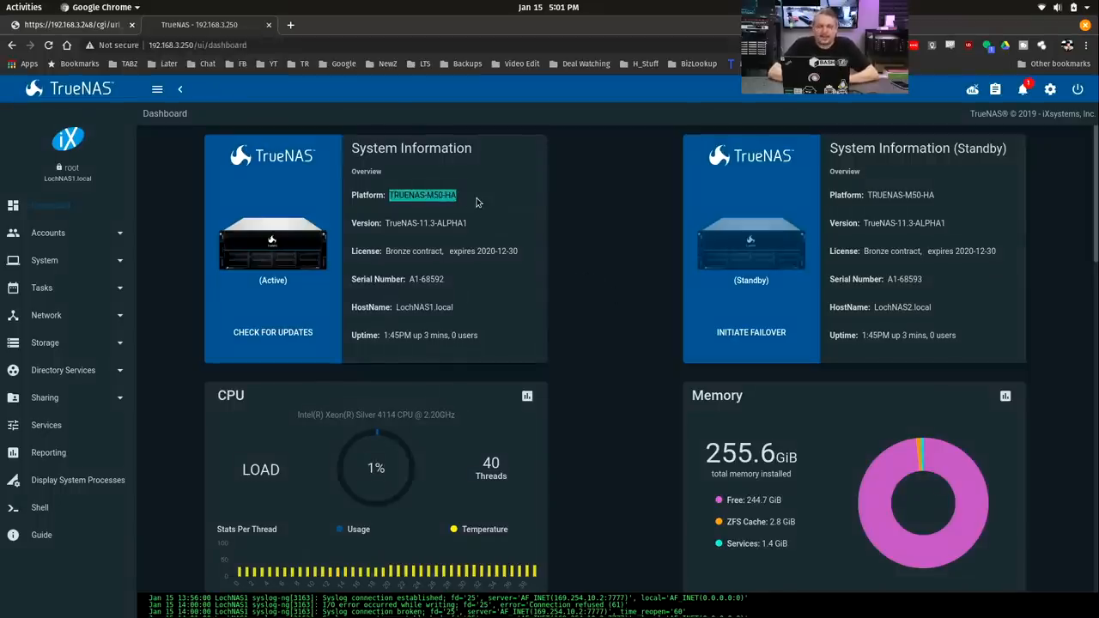
mouse_move(573, 199)
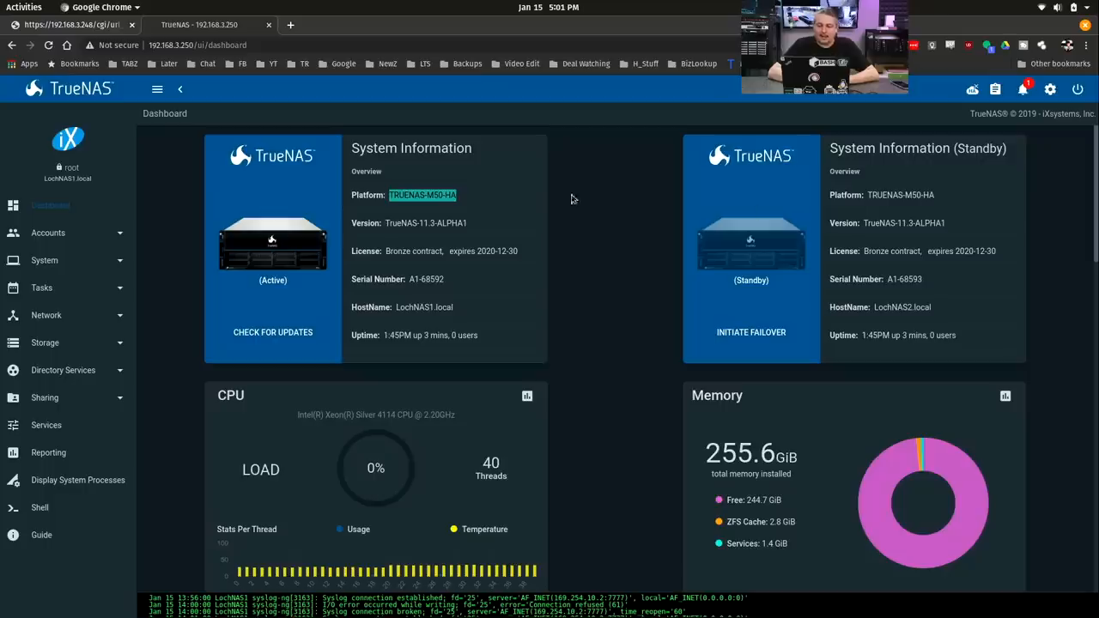
mouse_move(941, 268)
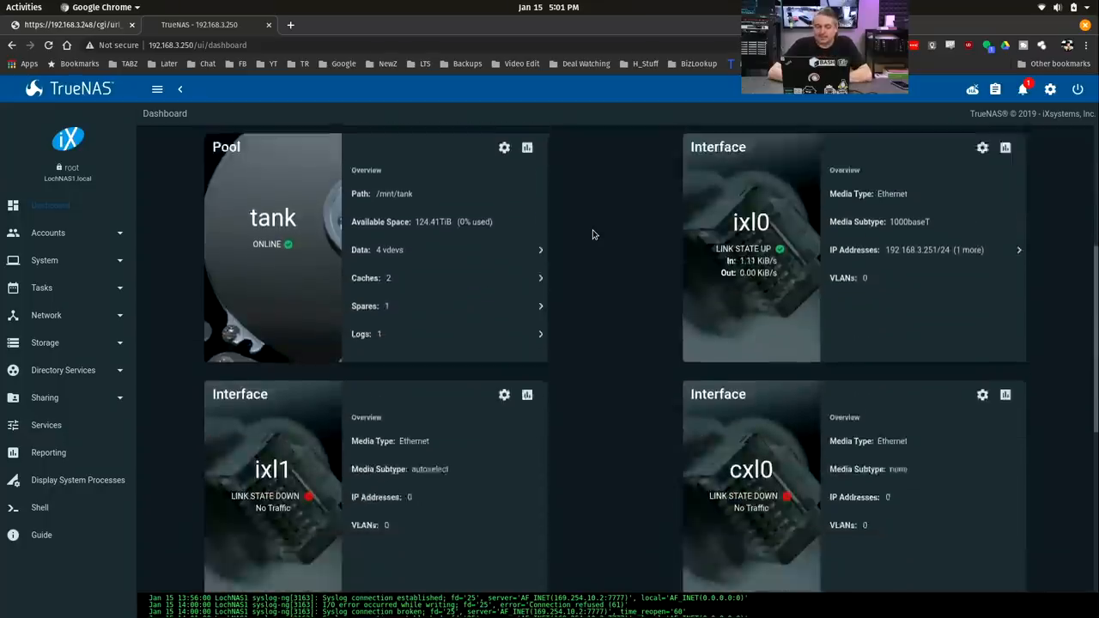
scroll(up, 3)
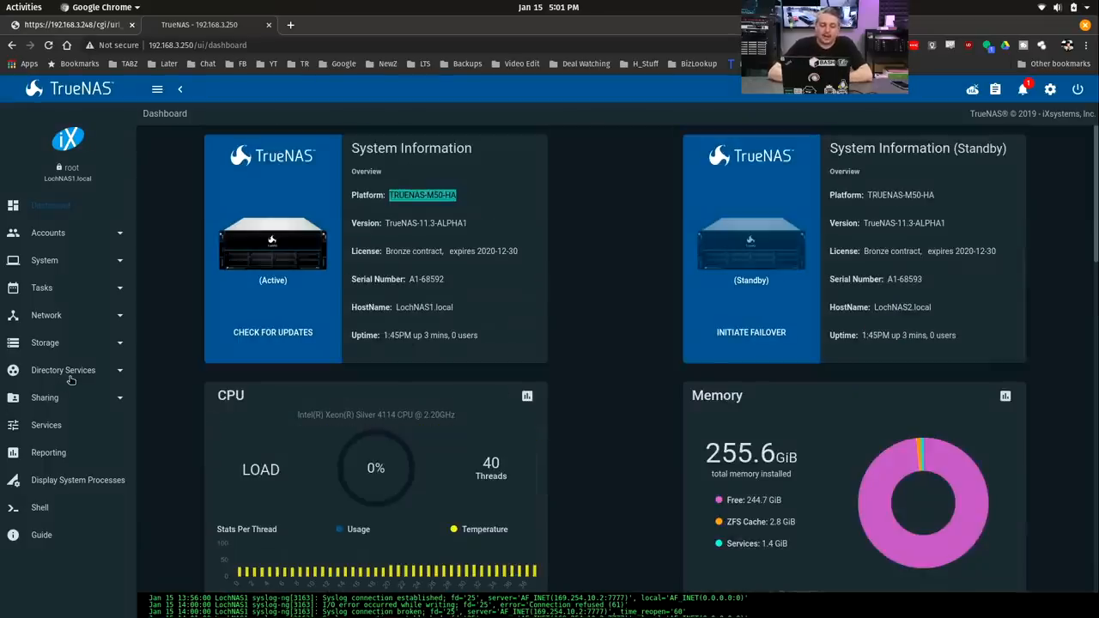
mouse_move(84, 431)
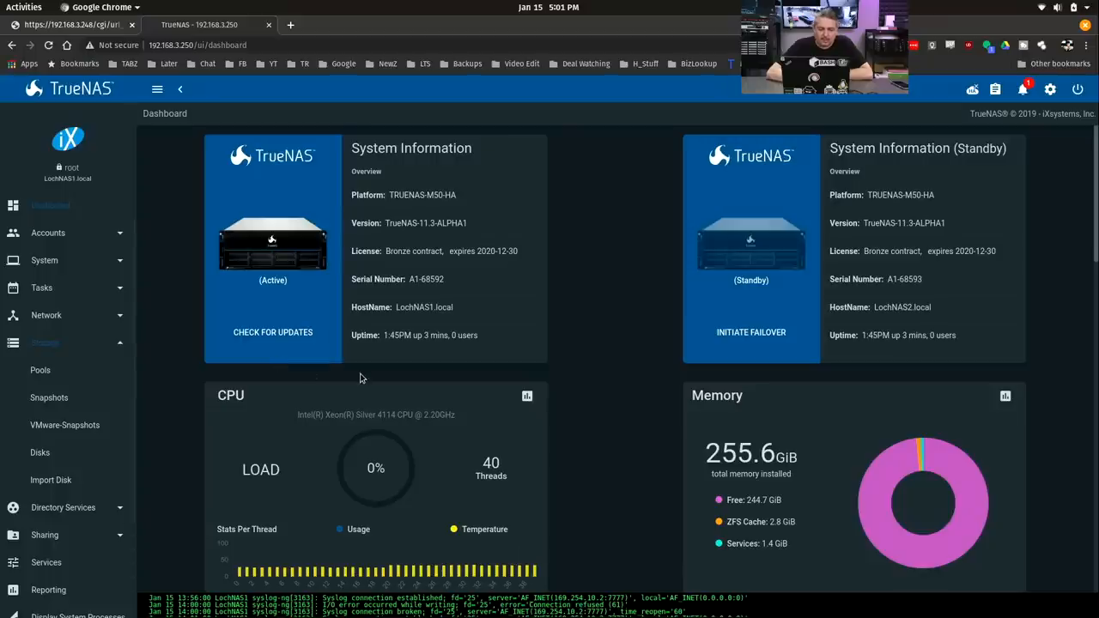
mouse_move(323, 417)
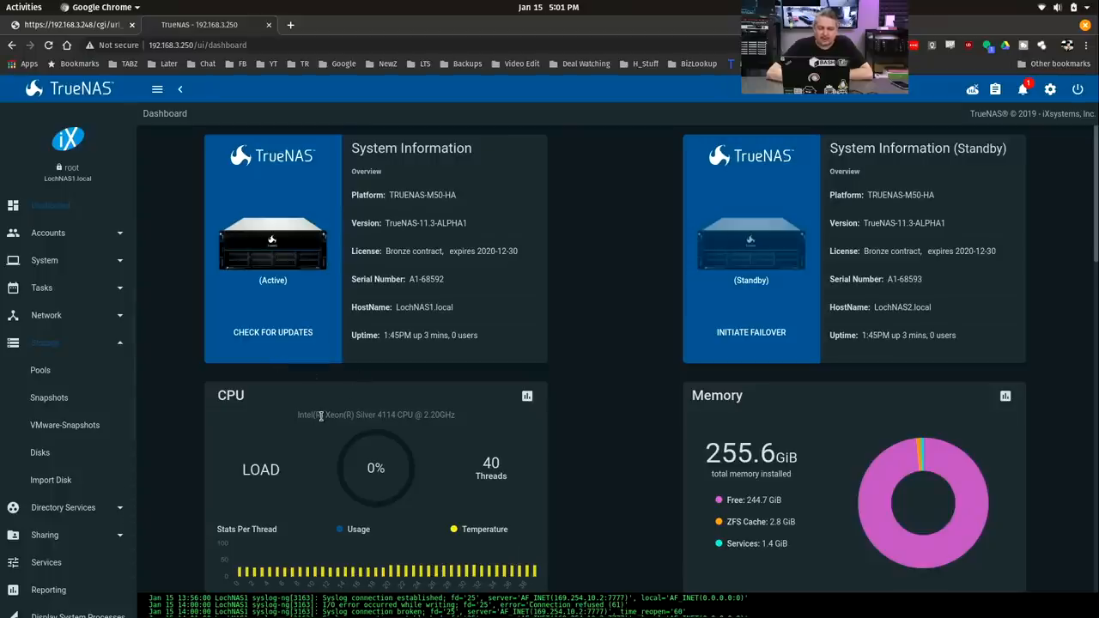
Bring up the CPU reporting page with the past-hour usage graph and temperature.
double_click(376, 414)
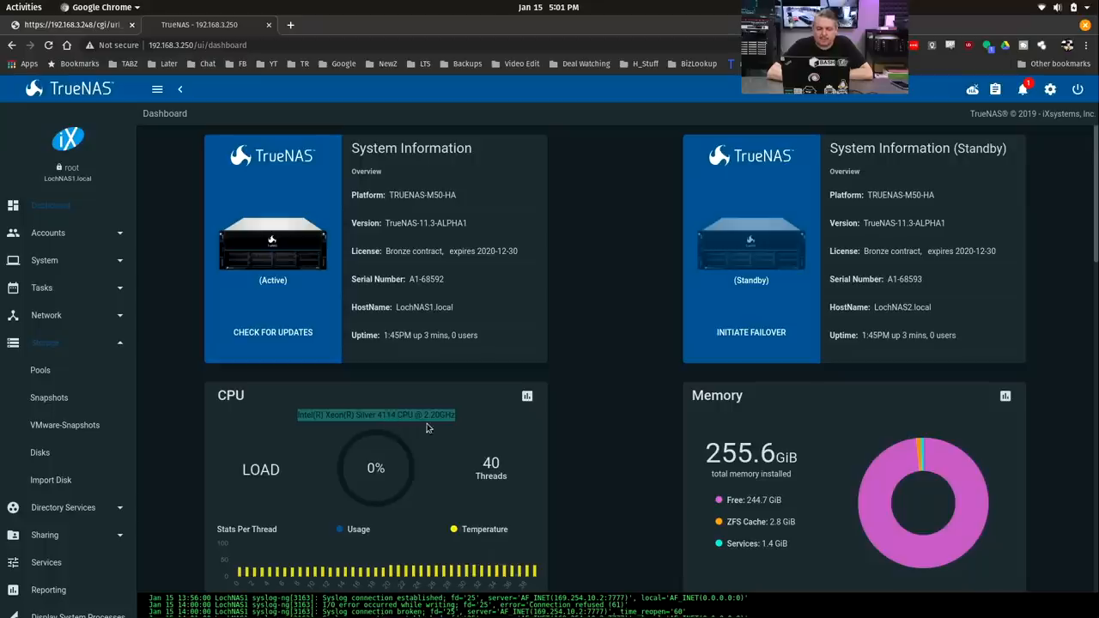
mouse_move(515, 447)
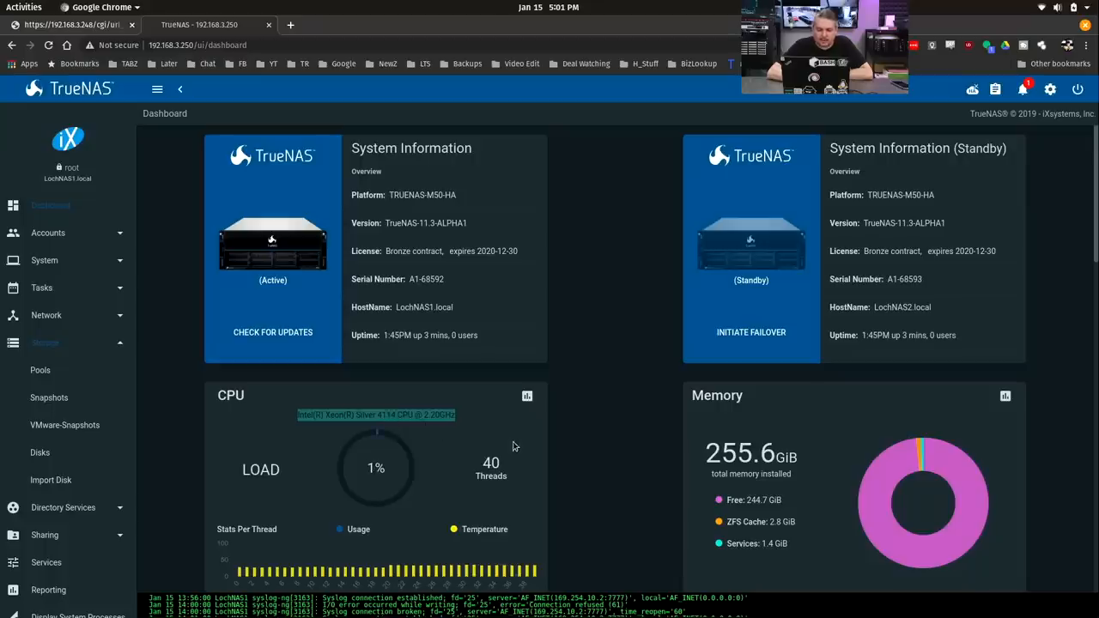
scroll(down, 3)
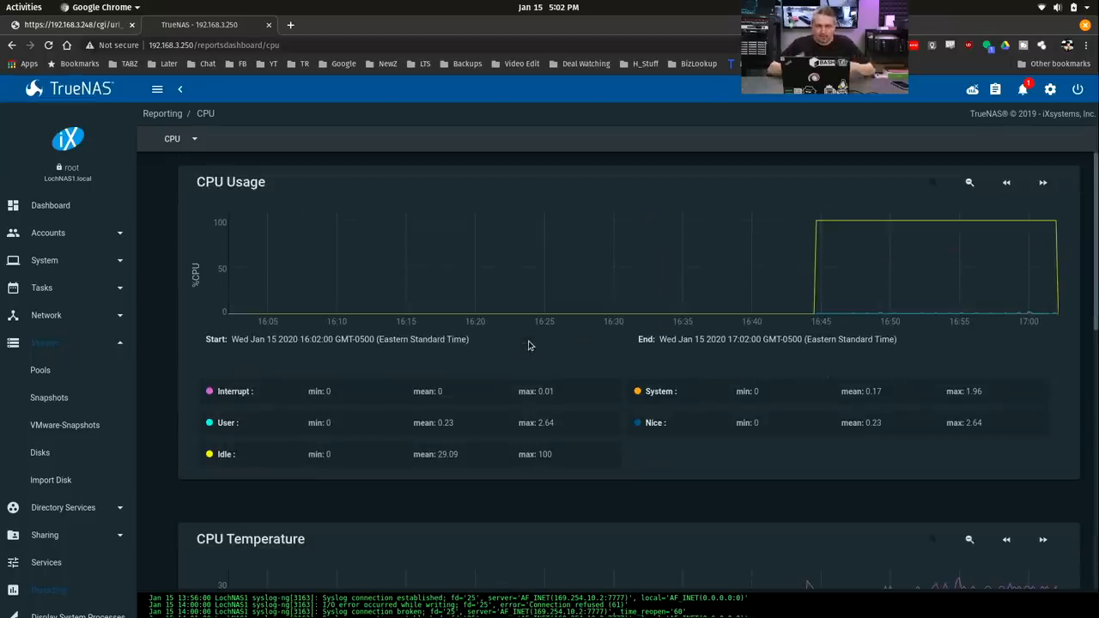
mouse_move(113, 355)
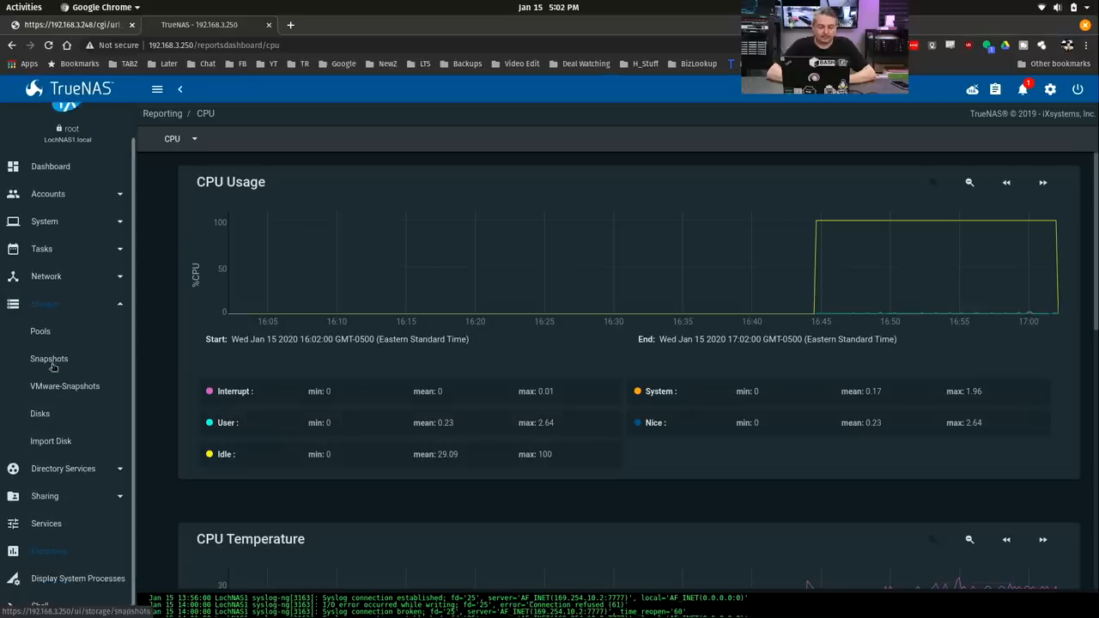
Show the Pools page with the healthy tank pool, 124.41 TiB free and lz4 compression.
click(42, 330)
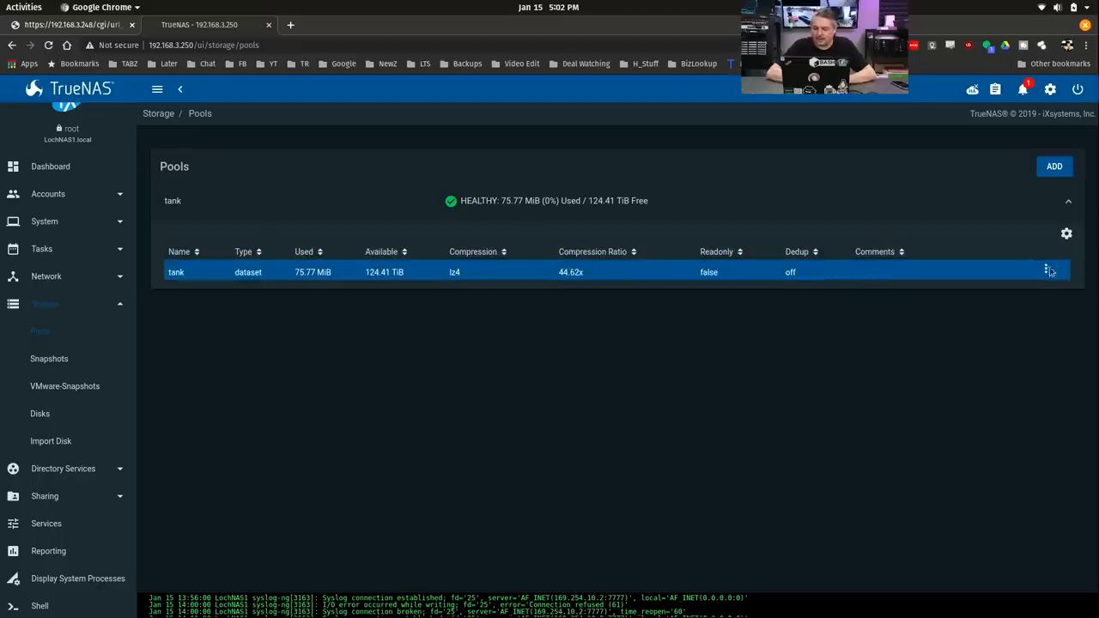
Show the Disks list with boot pool drives, 10.91 TiB tank drives and unused 1.75 TiB disks.
click(40, 412)
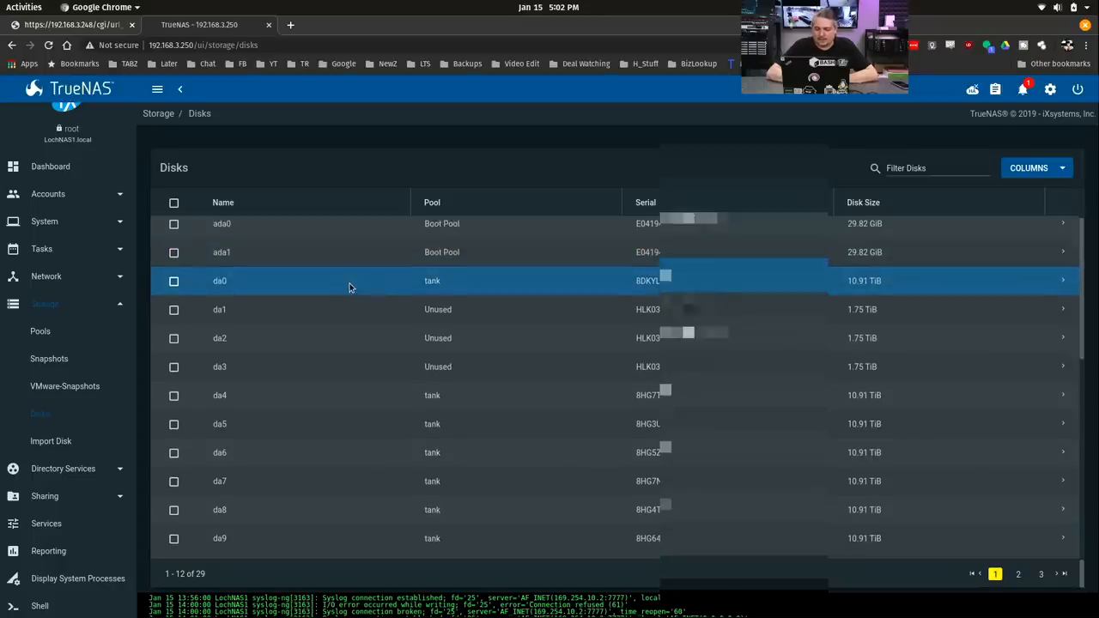
Page through all 29 disks to the last page showing nvd0, nvd1 and the 16 GiB pmem0.
click(1017, 573)
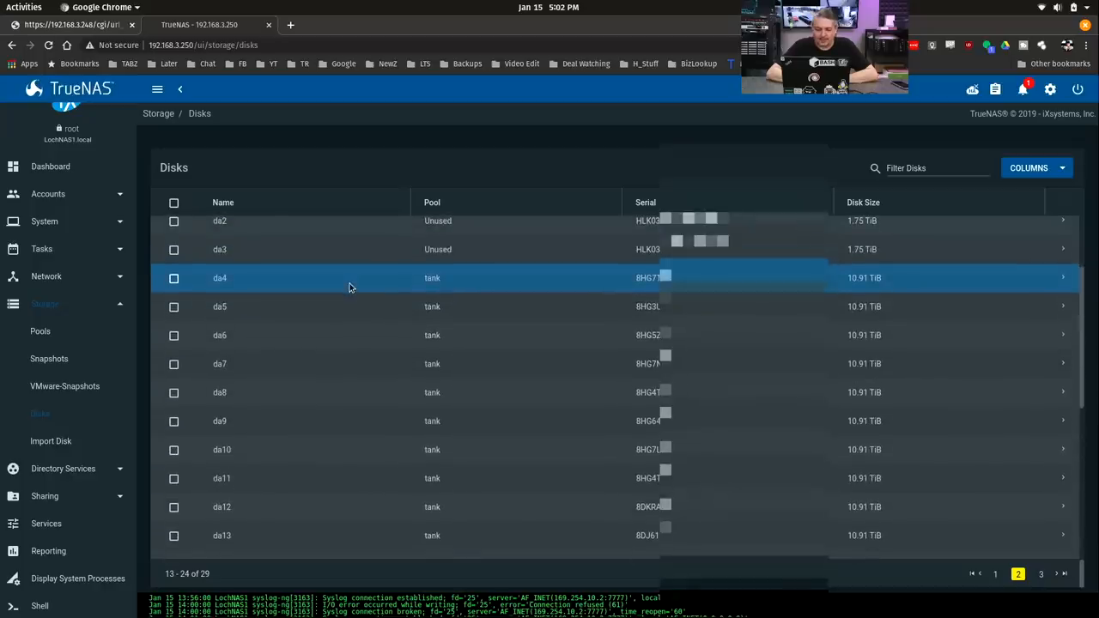
scroll(down, 3)
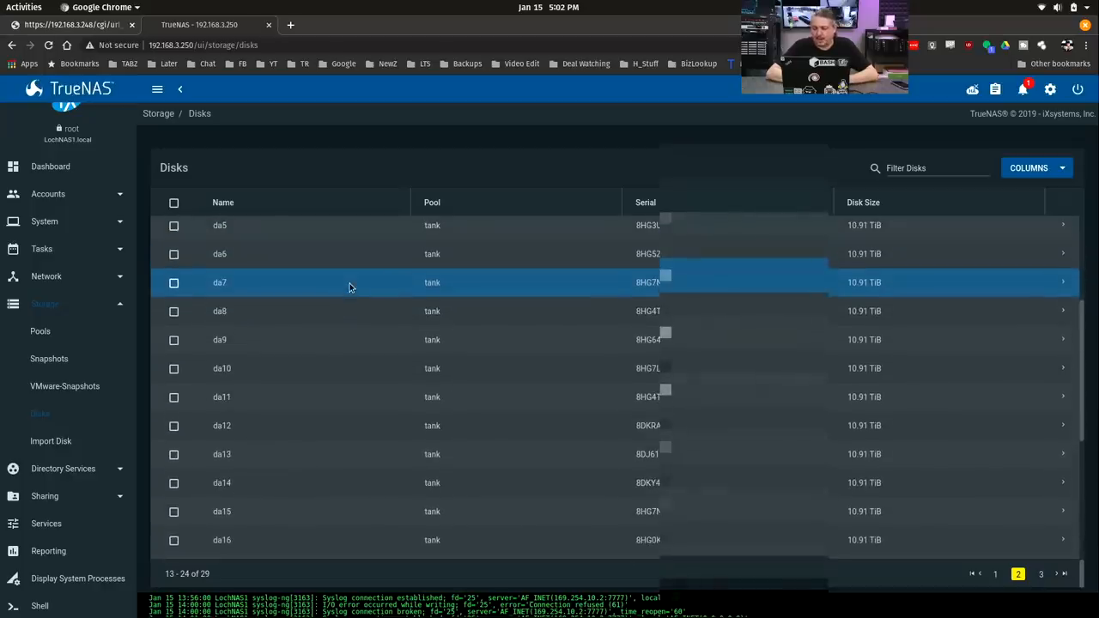
scroll(down, 3)
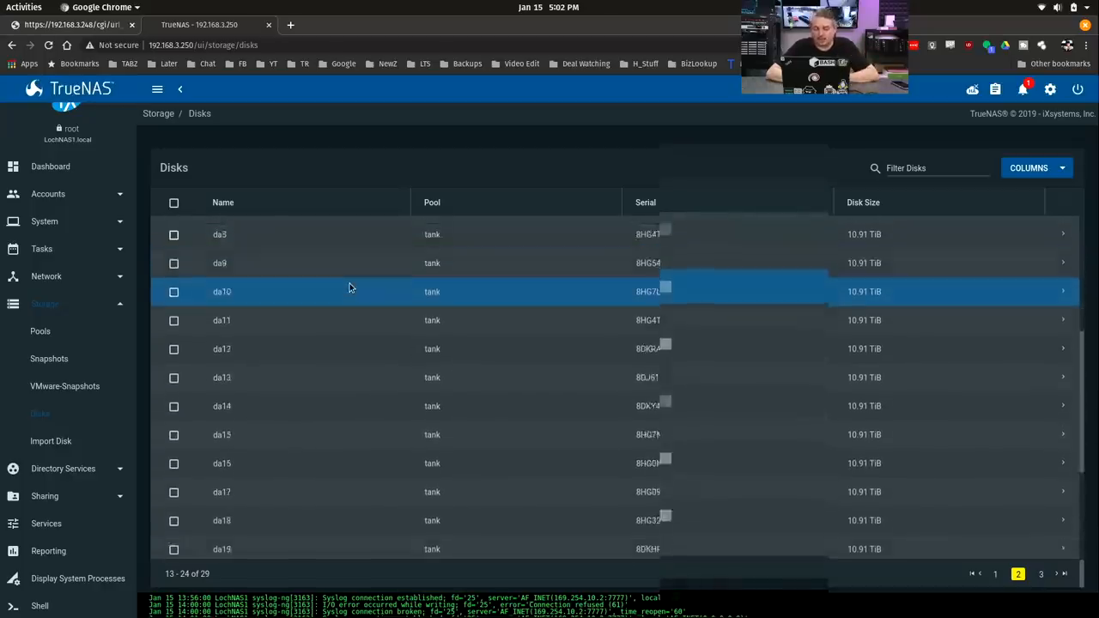
click(1040, 573)
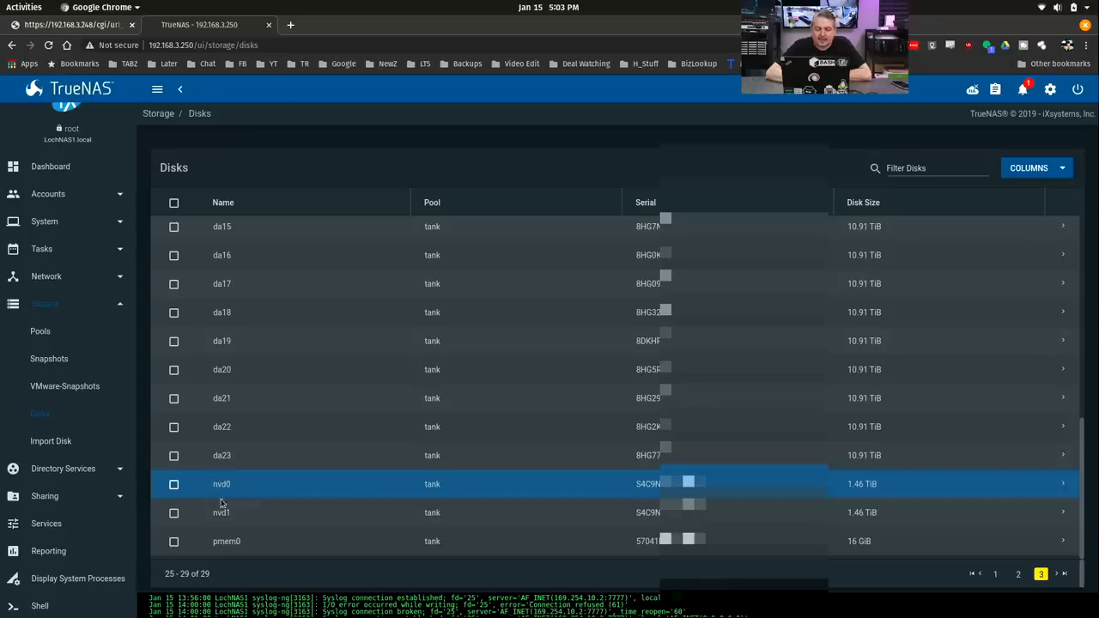
mouse_move(261, 511)
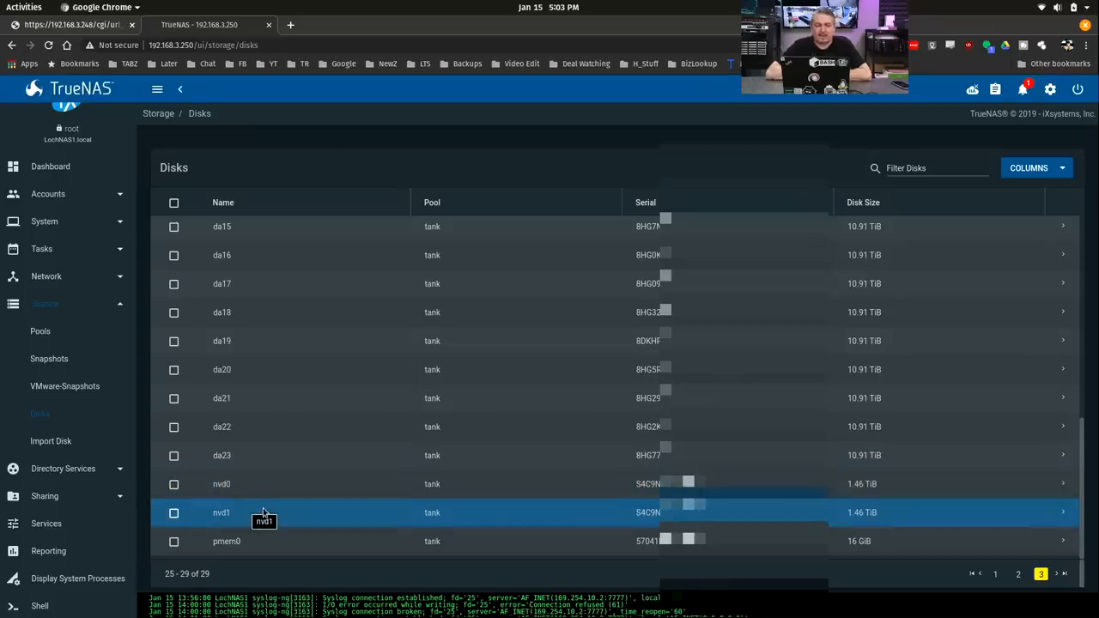